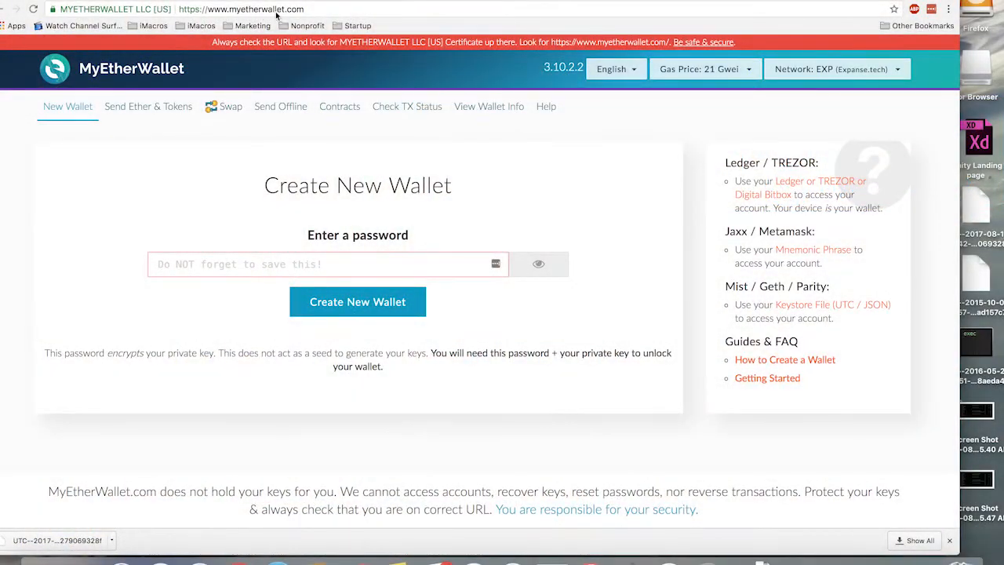
- Create a new wallet protected by the entered password
left_click(327, 263)
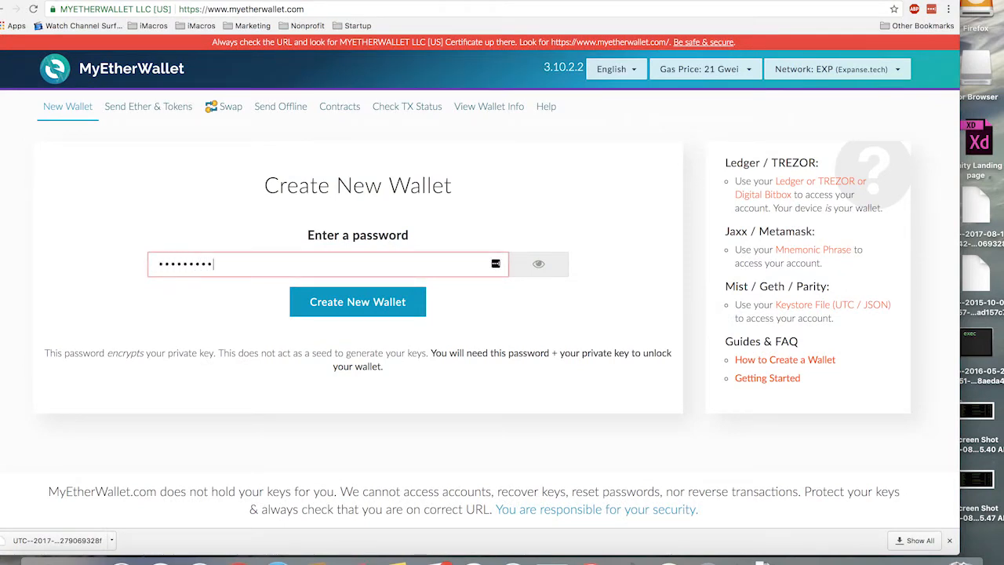
left_click(357, 301)
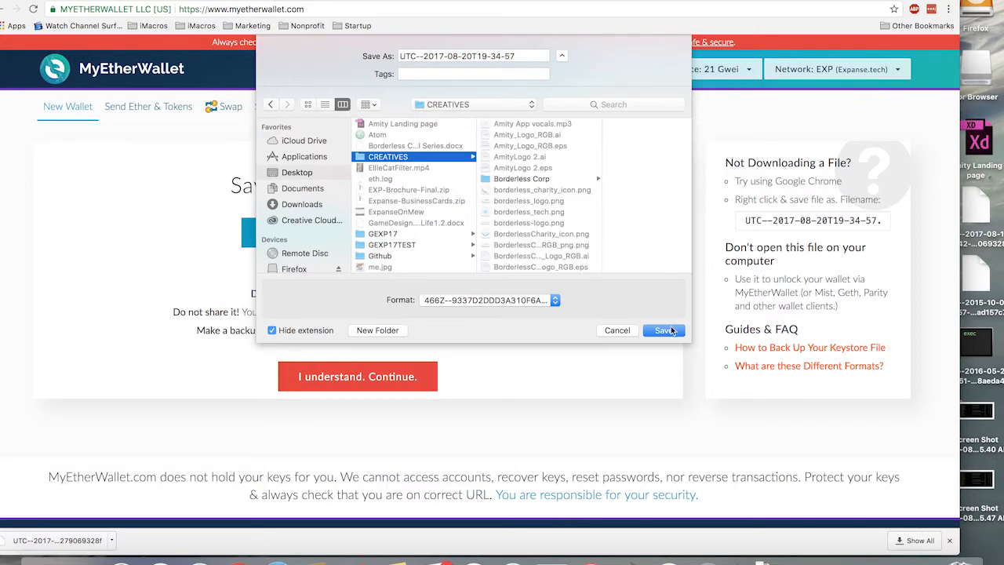
- Save the keystore file and acknowledge the backup warning
left_click(664, 329)
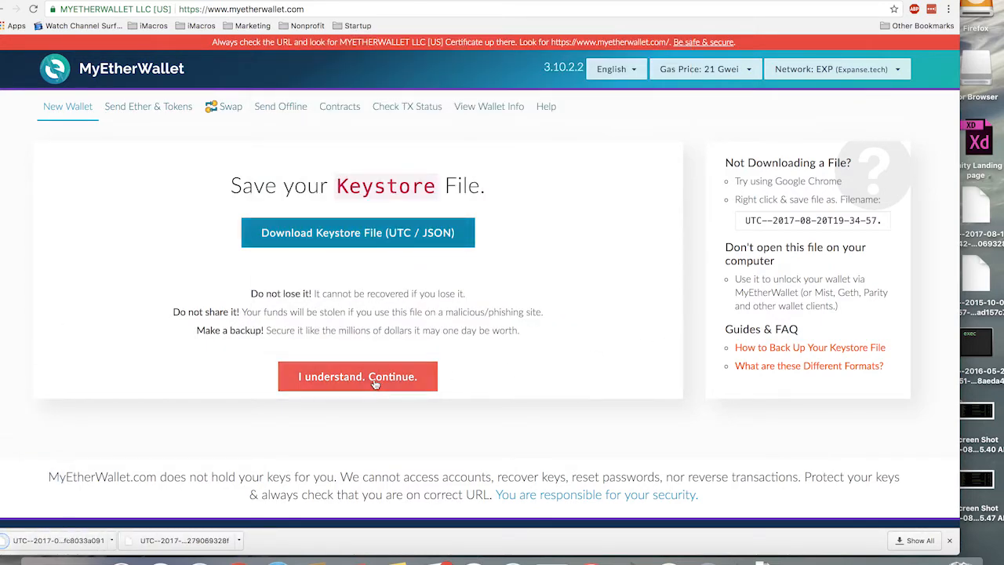
left_click(357, 376)
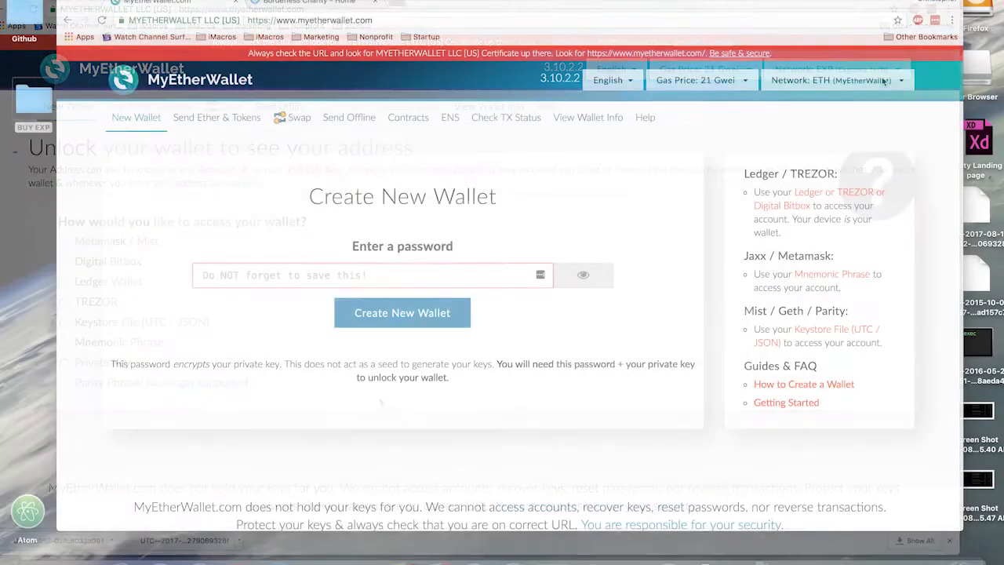
- Switch to the EXP network and choose keystore-file access on the send page
left_click(835, 80)
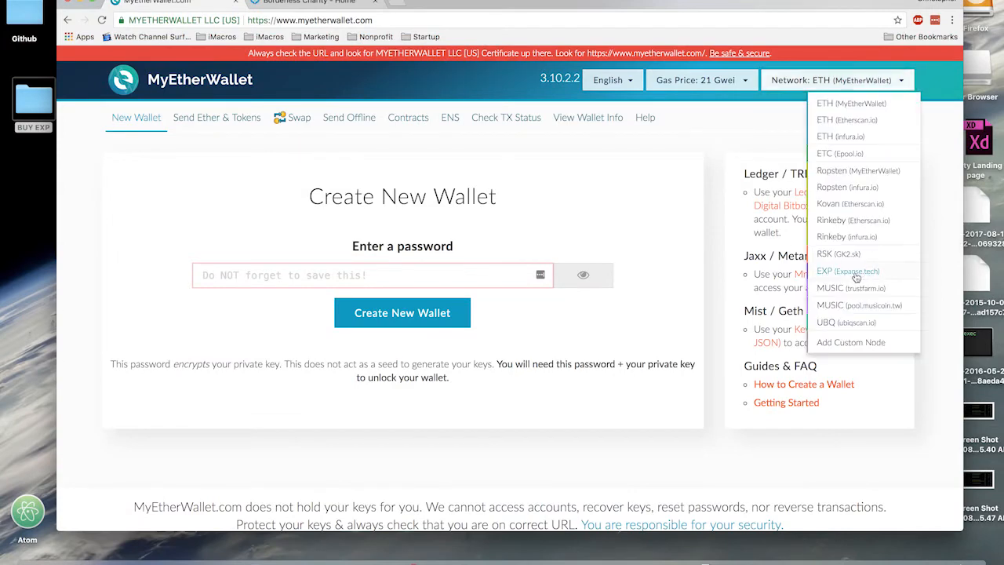
left_click(848, 271)
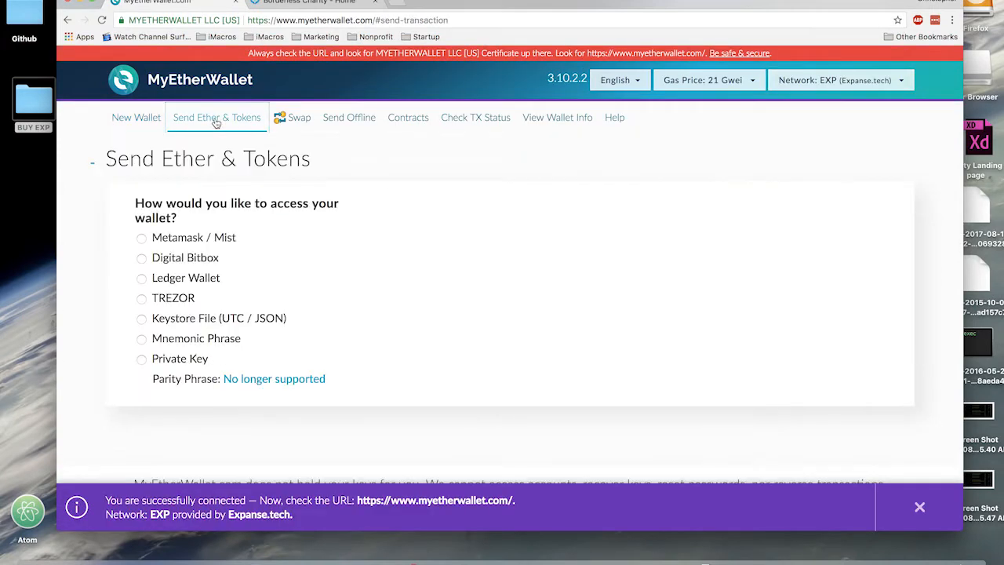
left_click(141, 317)
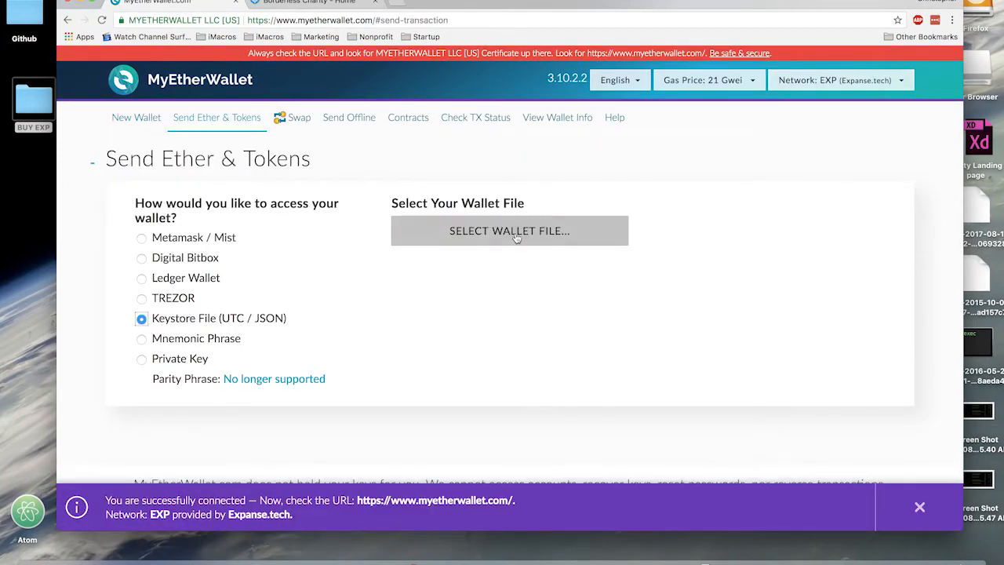
- Unlock the saved keystore file with its password, revealing a 3 EXP balance
left_click(509, 230)
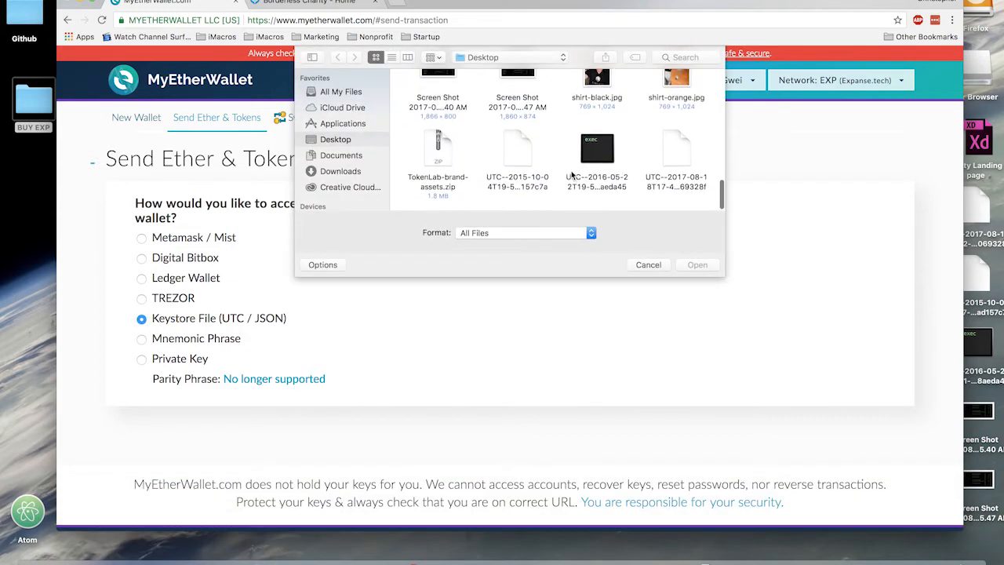
left_click(648, 265)
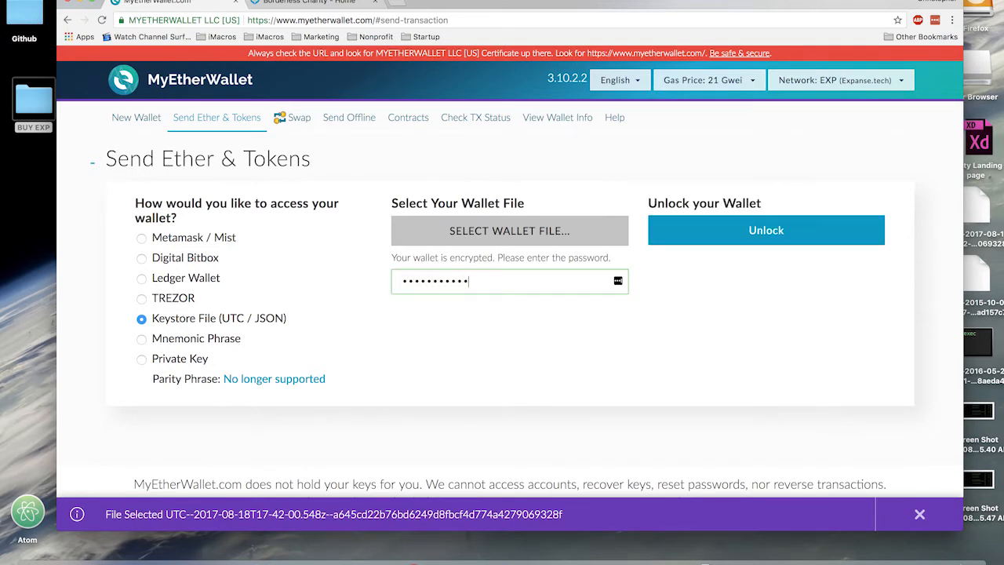
left_click(766, 230)
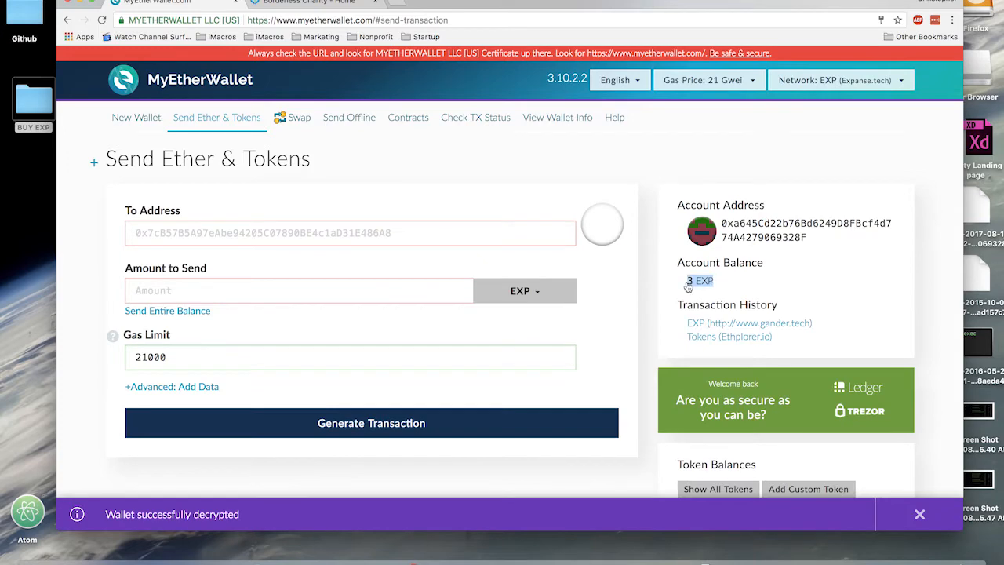
- Copy the Expanse donation address from the Borderless Charity donations page
left_click(310, 3)
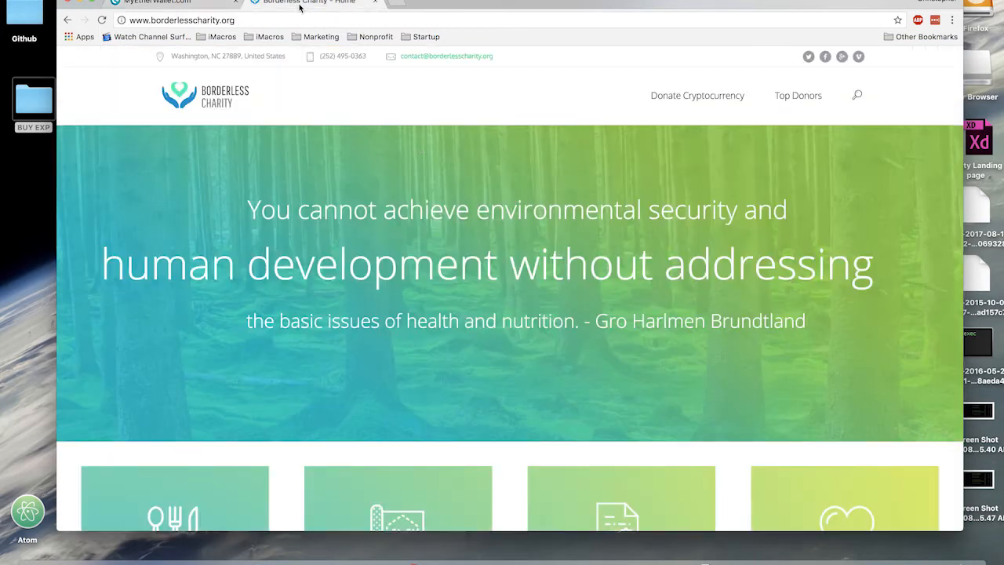
left_click(697, 95)
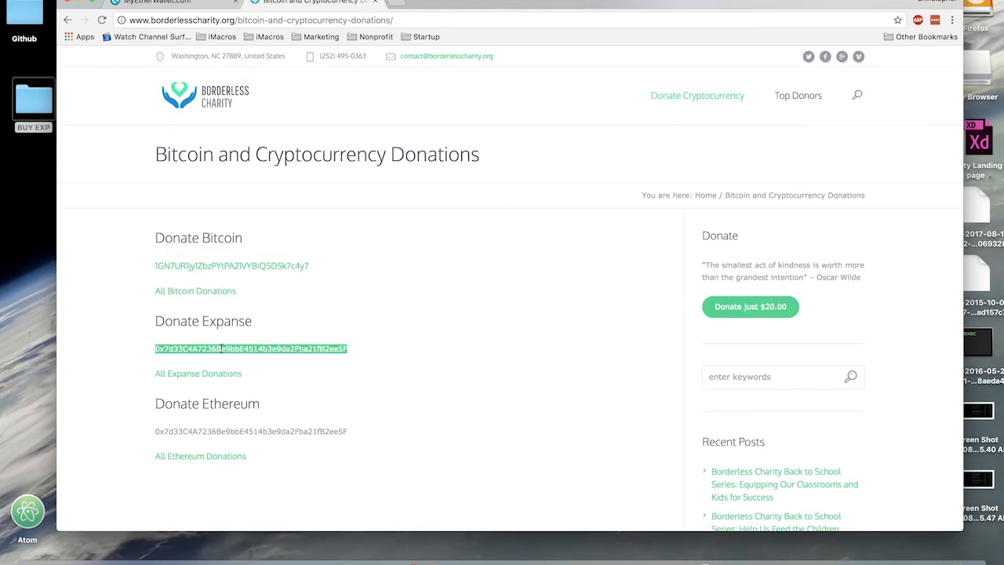
left_click(157, 2)
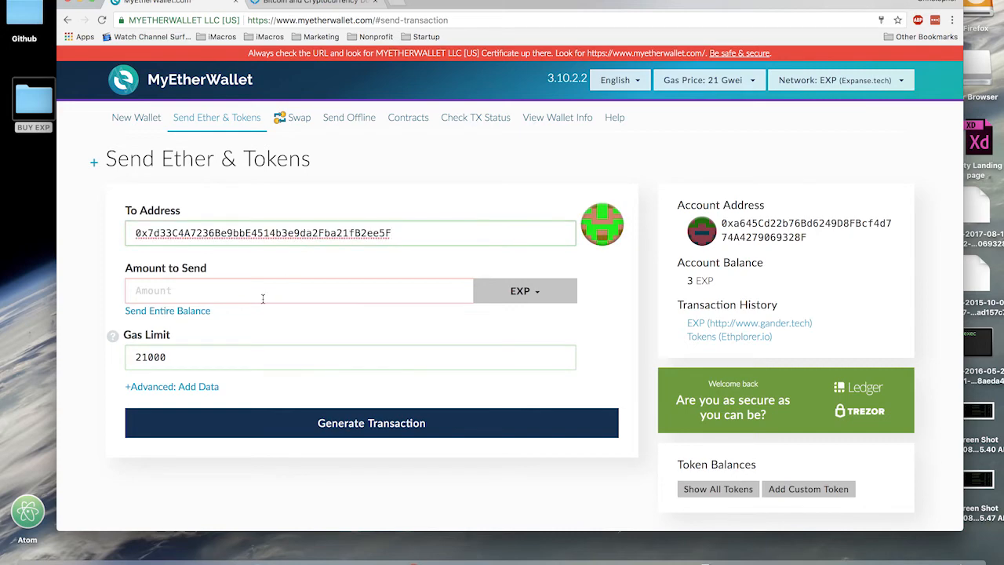
- Send 1 EXP to the charity address and broadcast the transaction
type("1")
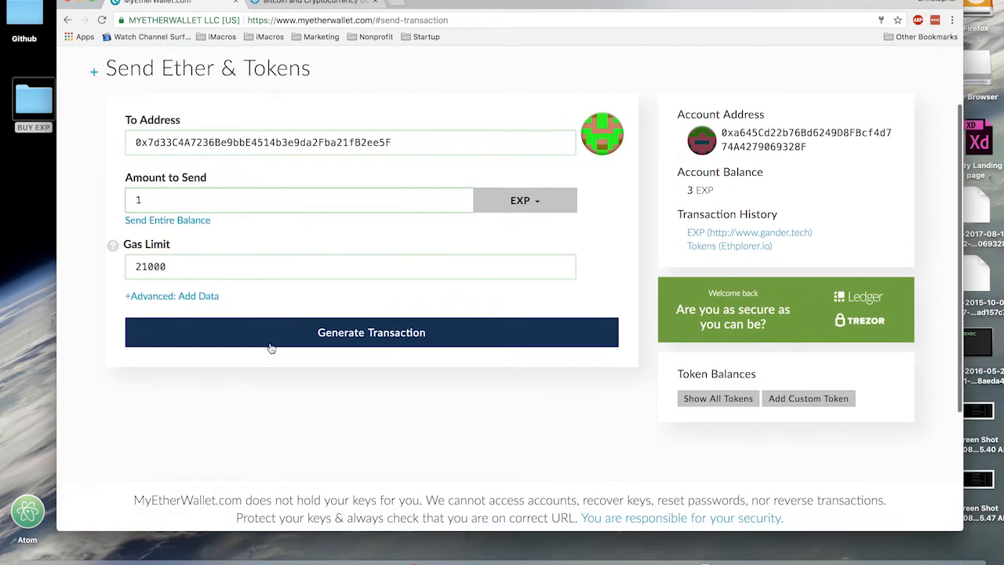
left_click(371, 332)
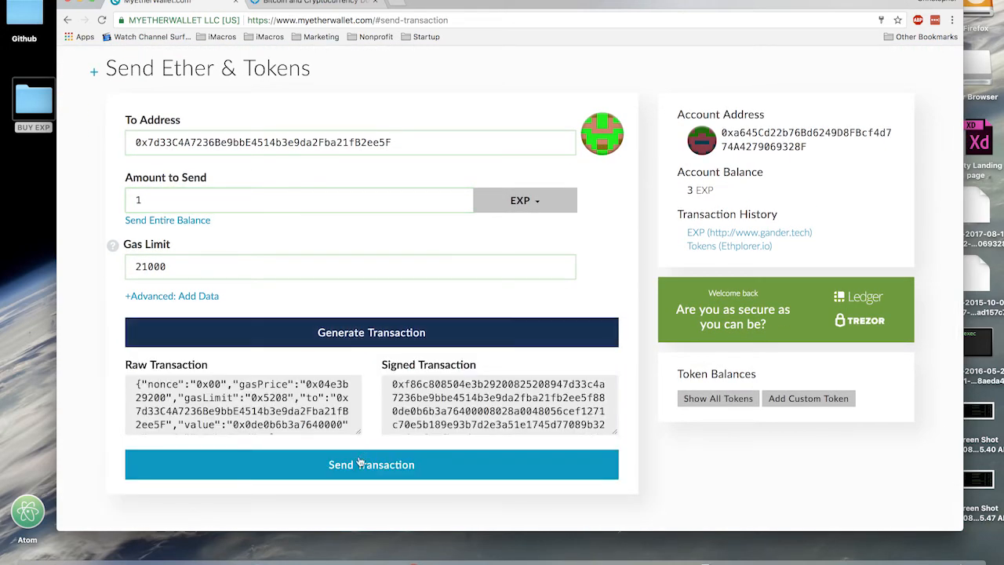
left_click(371, 464)
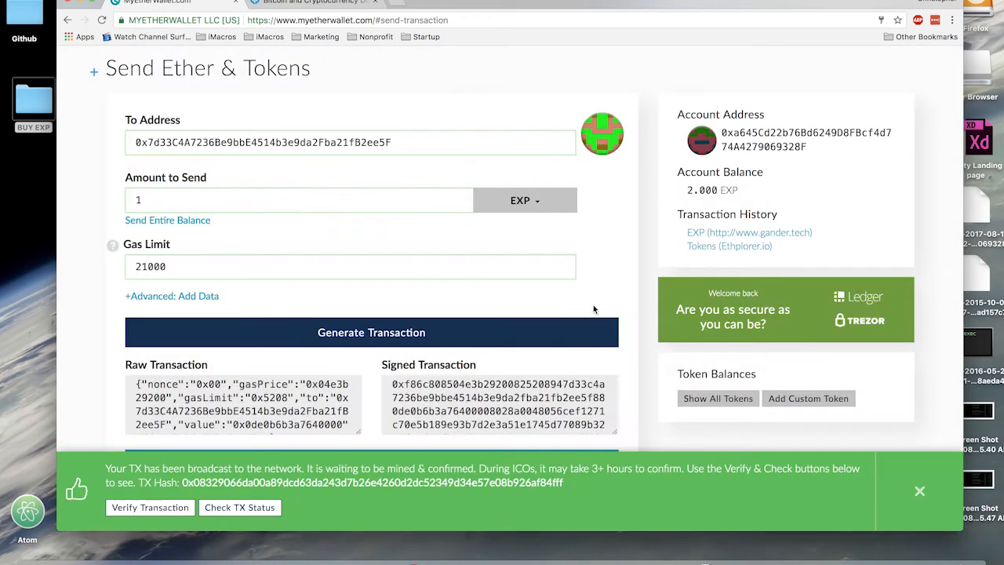